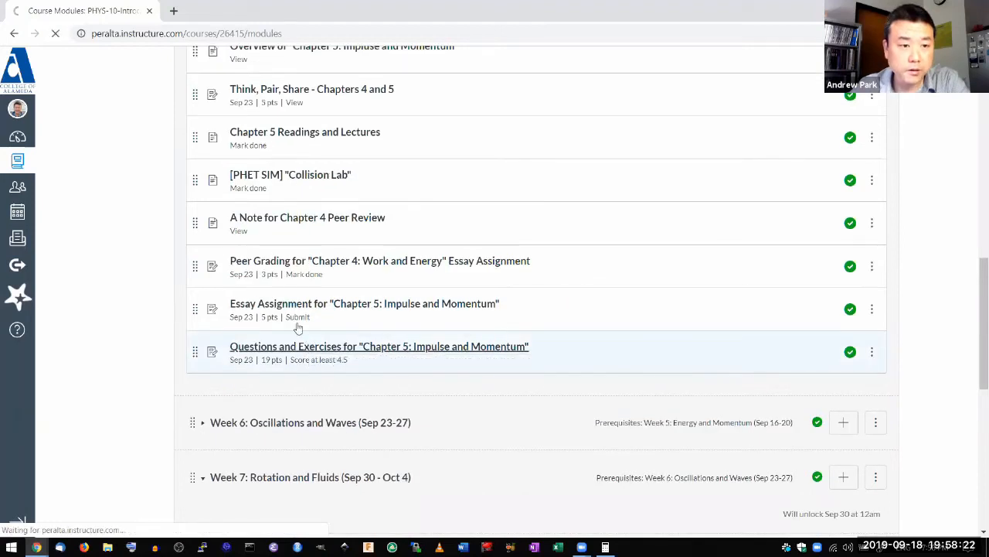
- Open the Chapter 5 questions assignment and show question 6 on momentum
left_click(378, 345)
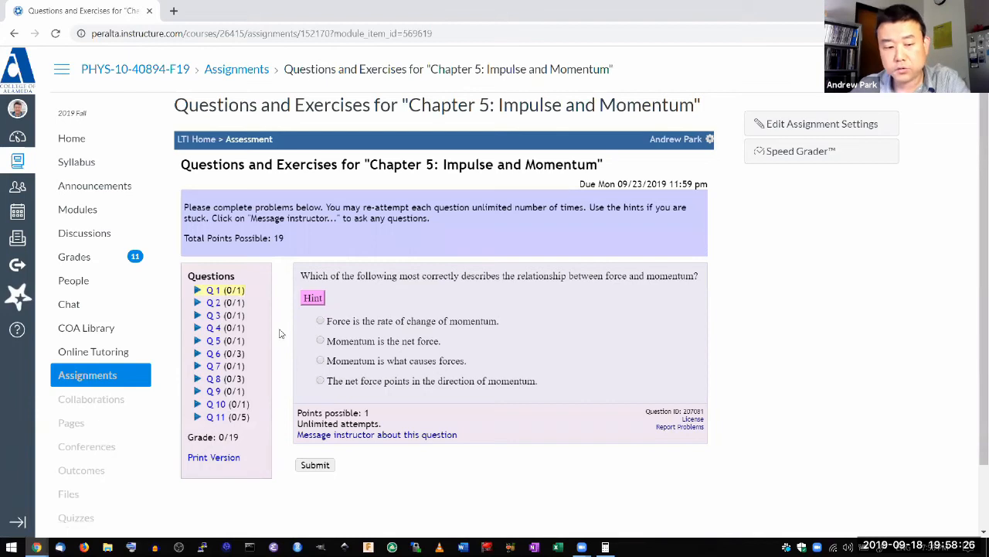
left_click(214, 290)
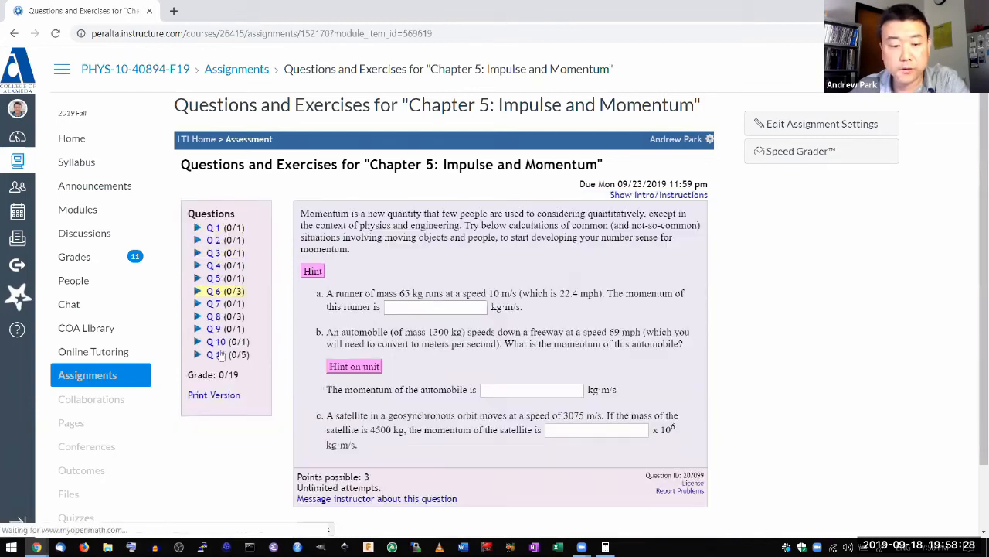
scroll("down", 3)
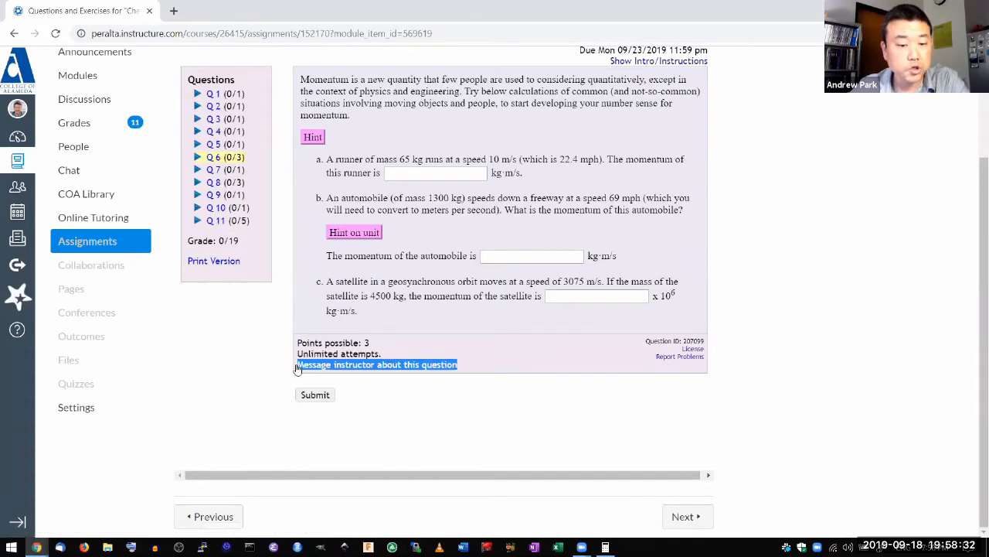
left_click(377, 364)
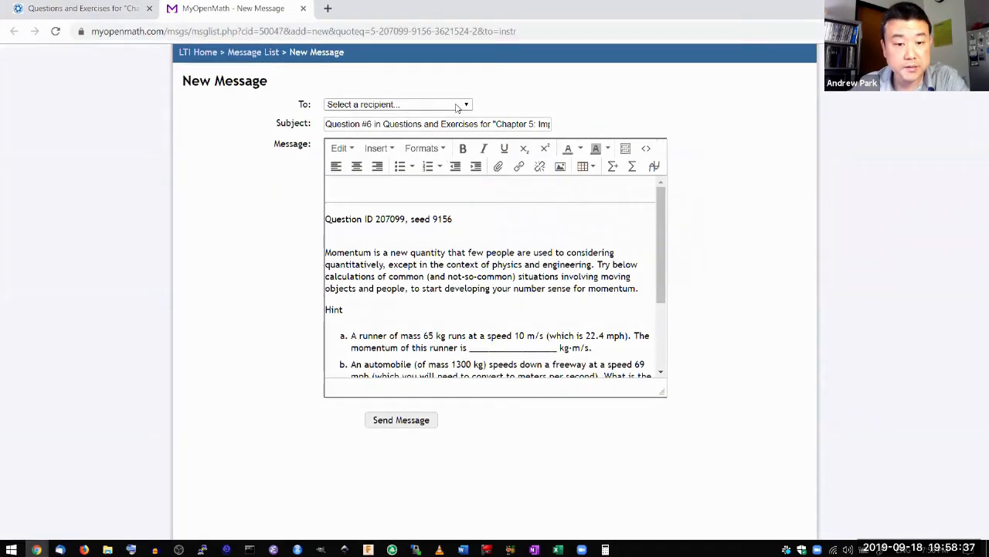
left_click(394, 105)
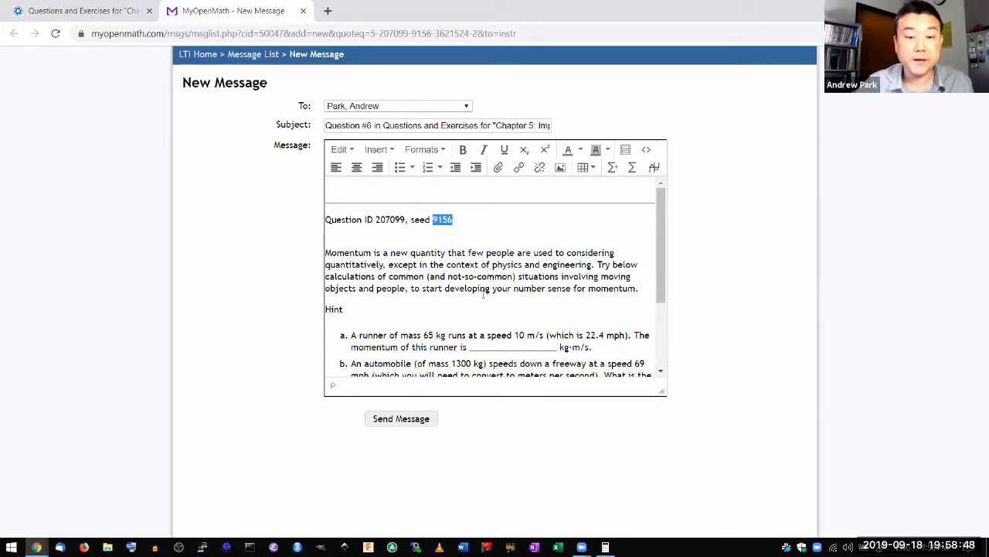
mouse_move(270, 216)
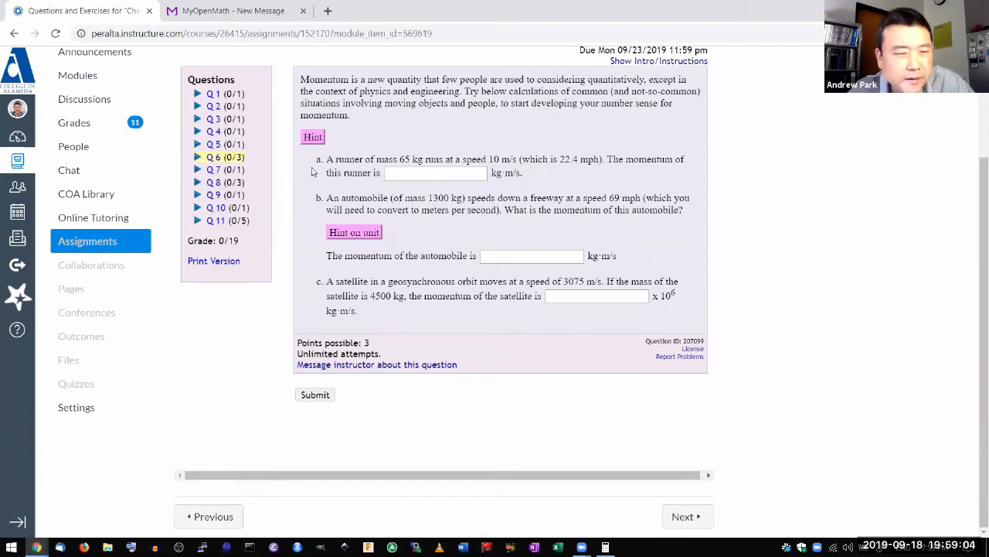
mouse_move(344, 286)
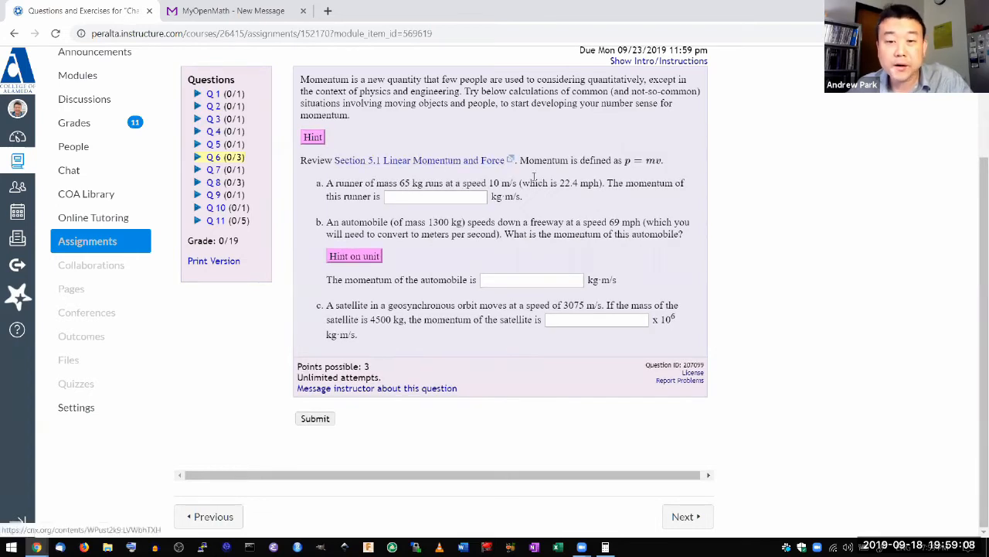
- Reveal question 6's hint and move on to question 8 on impulse
left_click_drag(559, 160, 663, 160)
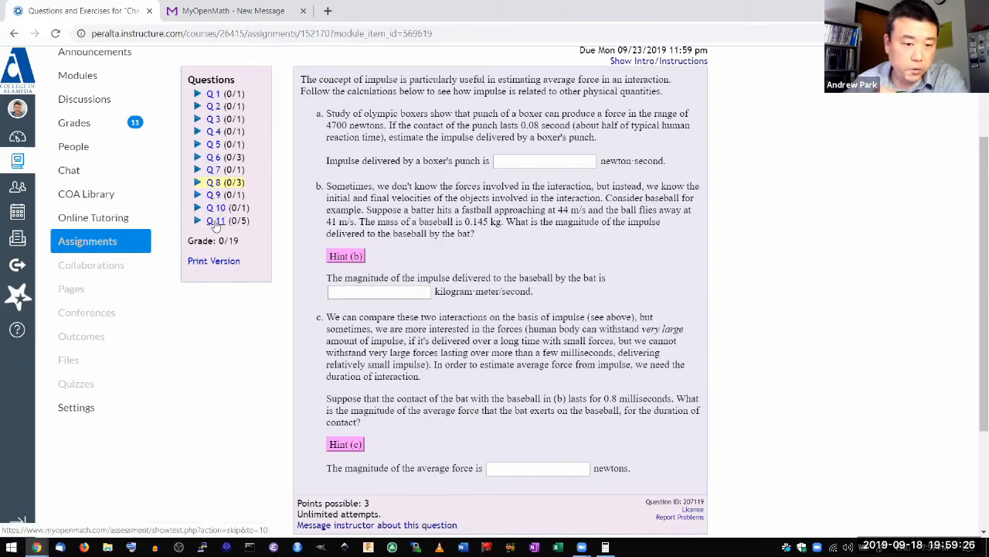
- Open question 11 on the inelastic collision and reveal its part hints
left_click(216, 221)
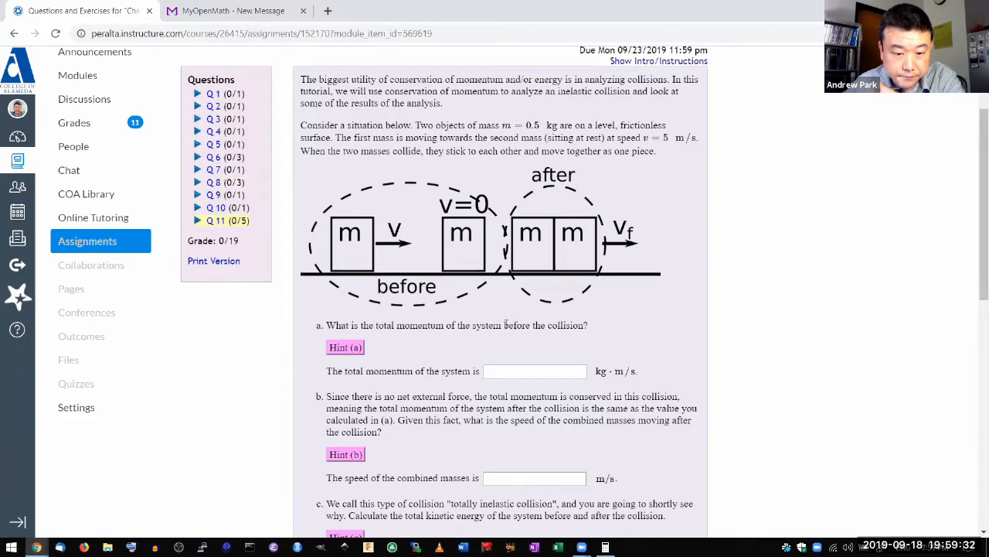
scroll("down", 3)
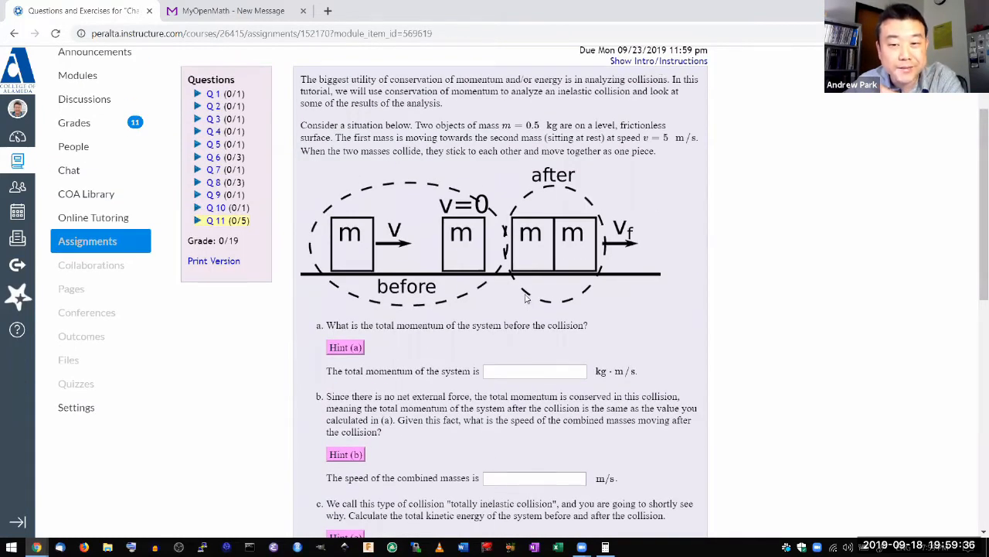
mouse_move(385, 253)
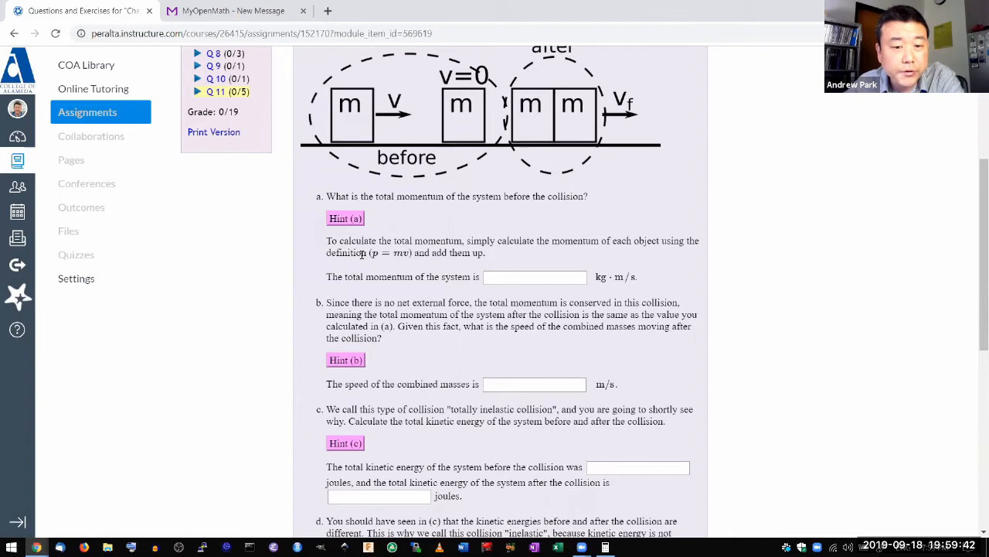
scroll("down", 3)
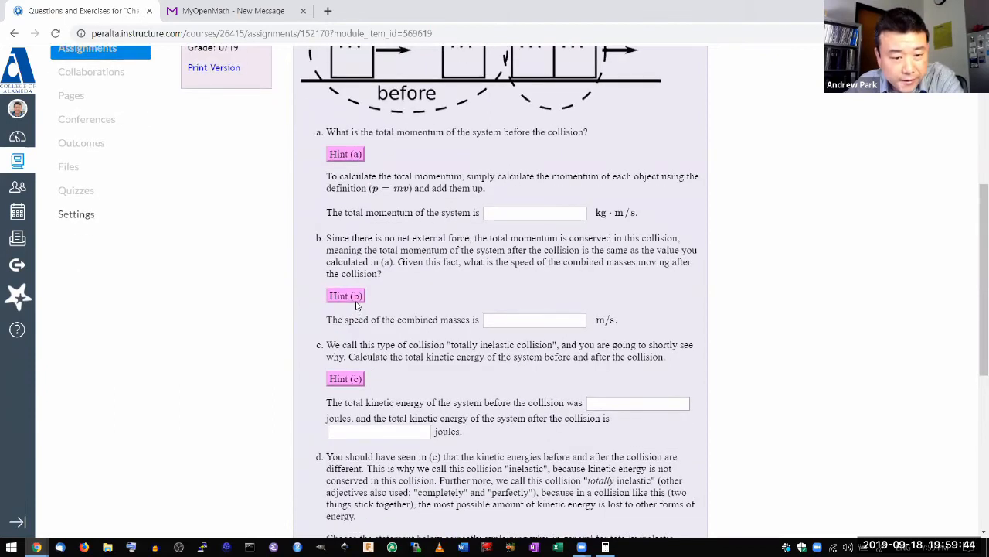
left_click(346, 296)
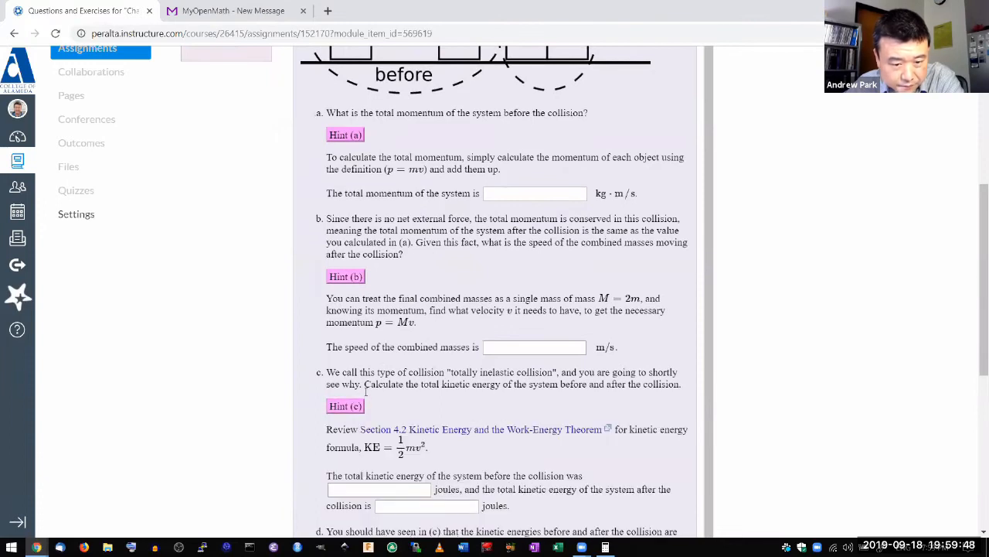
- Scroll through the revealed hints and return to question 8
scroll("down", 3)
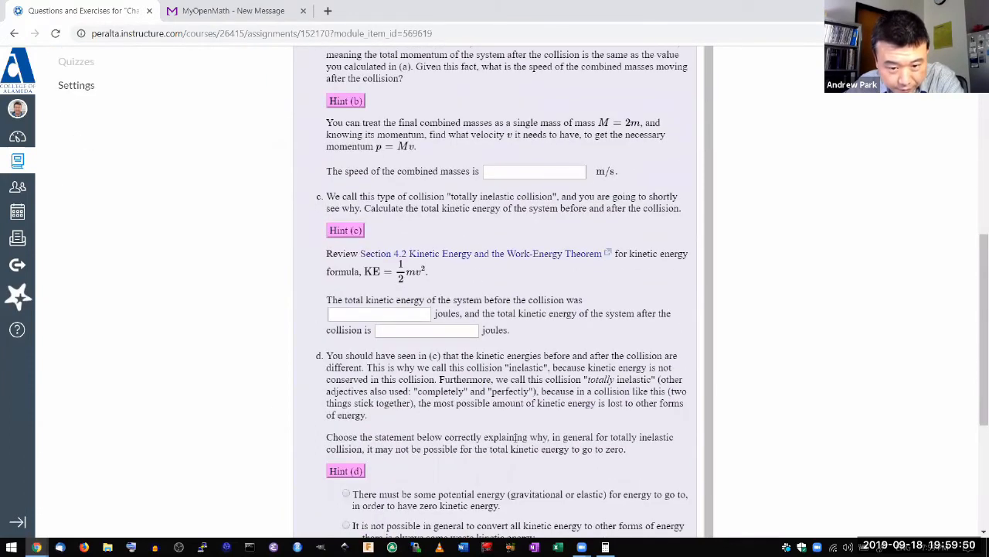
scroll("down", 3)
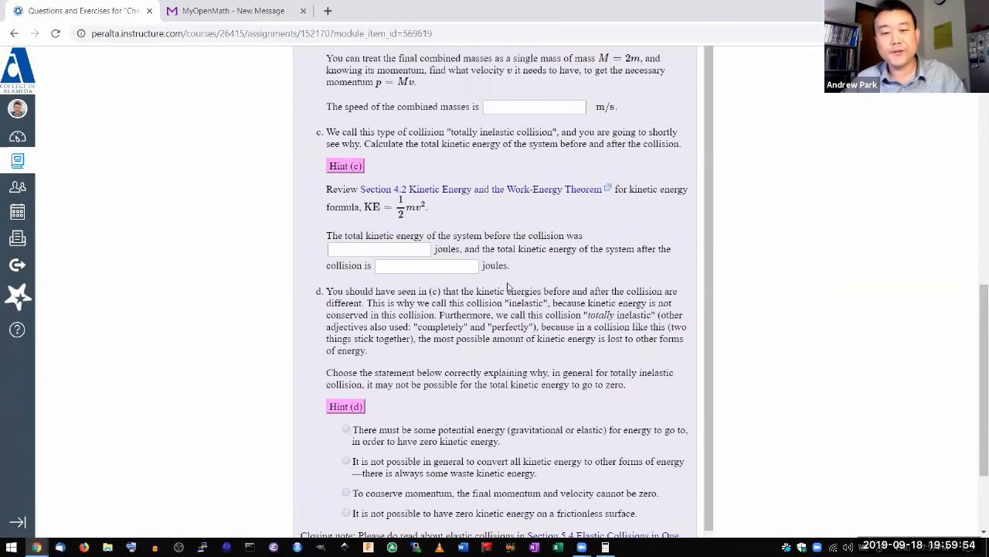
scroll("down", 3)
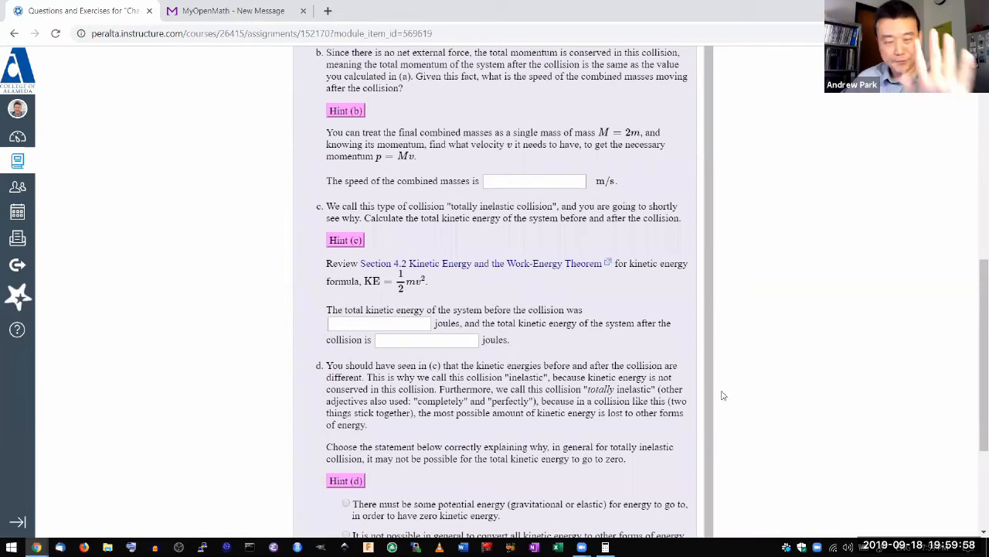
scroll("up", 3)
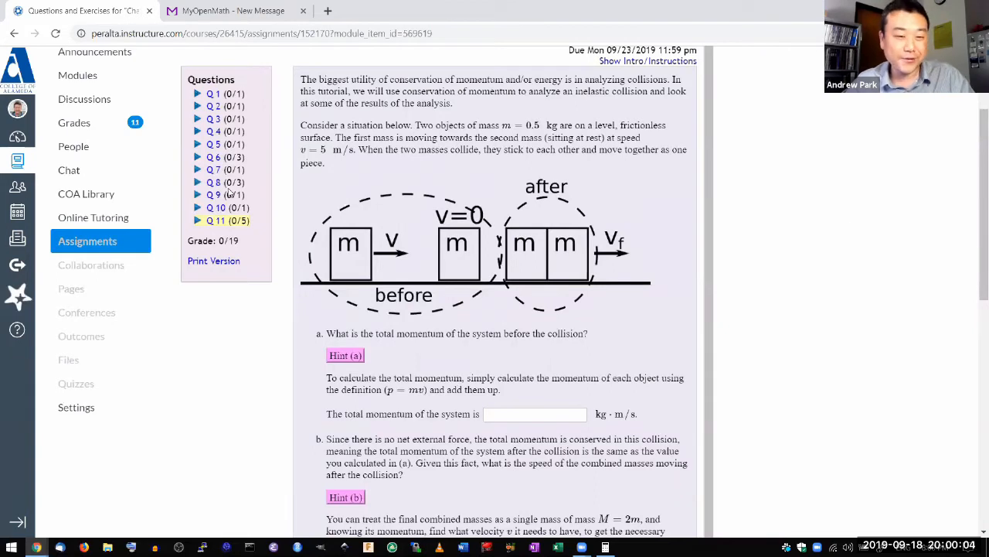
left_click(214, 182)
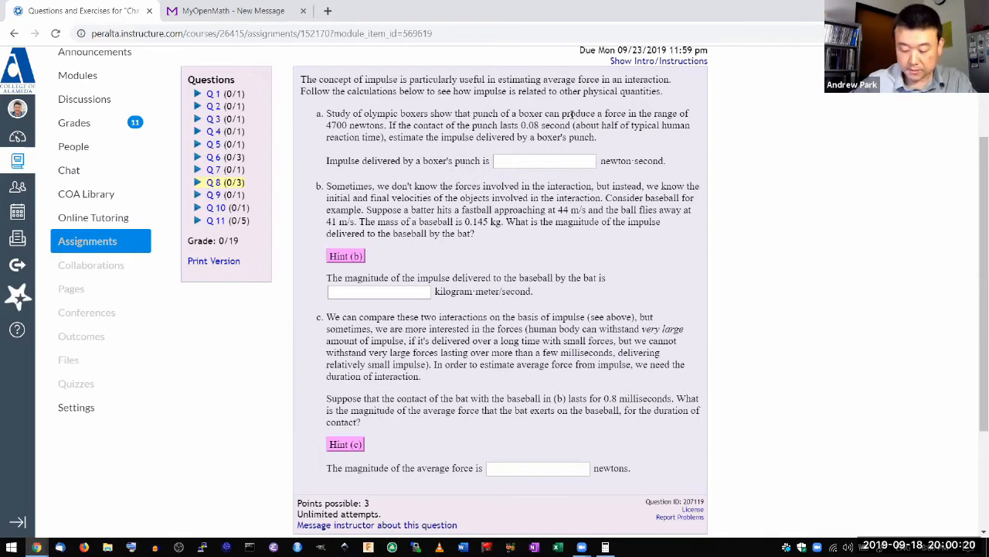
mouse_move(572, 117)
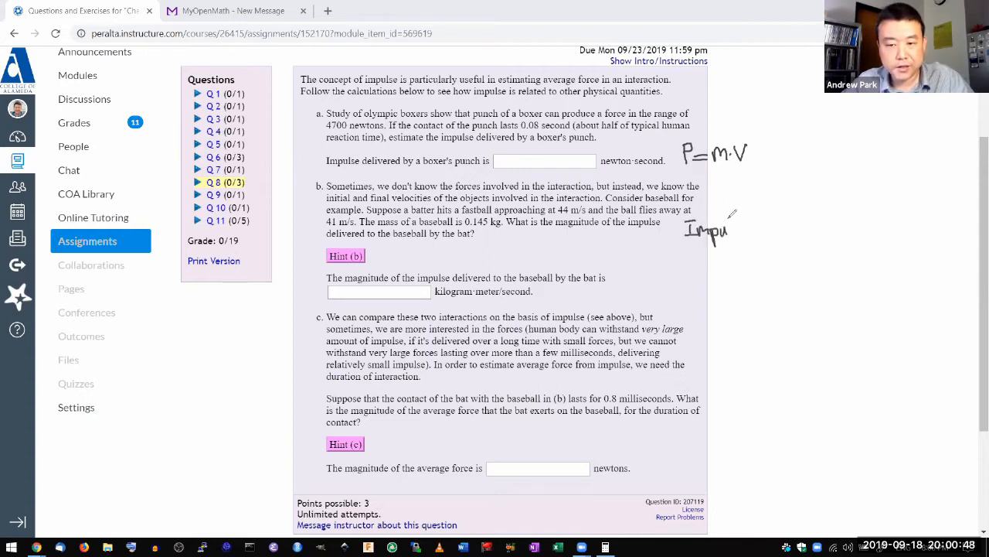
- Write Δp = Impulse = F·Δt, linked to Work = F·Δx and Δenergy
left_click_drag(716, 229, 746, 230)
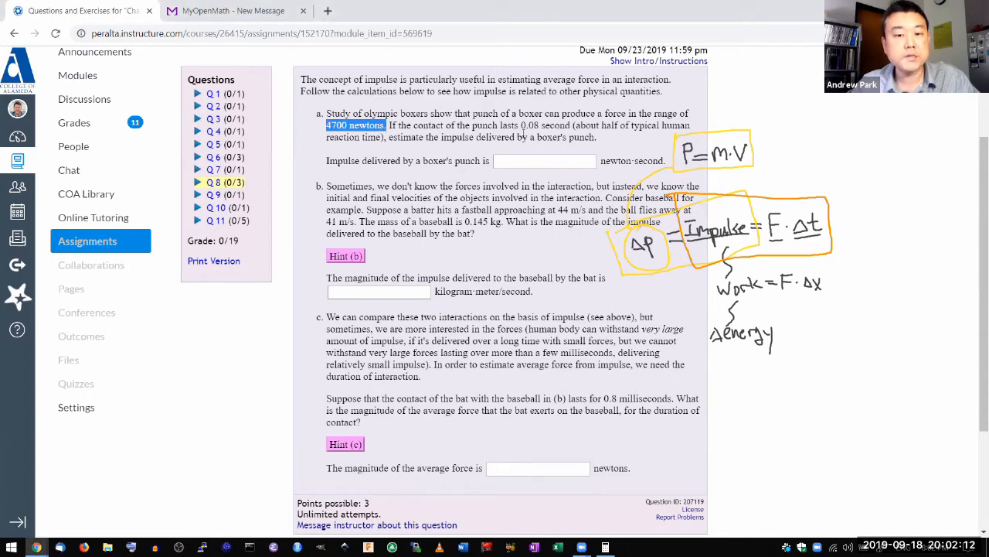
- Compute 4700 × 0.08 and submit 376 N·s for part a
double_click(541, 126)
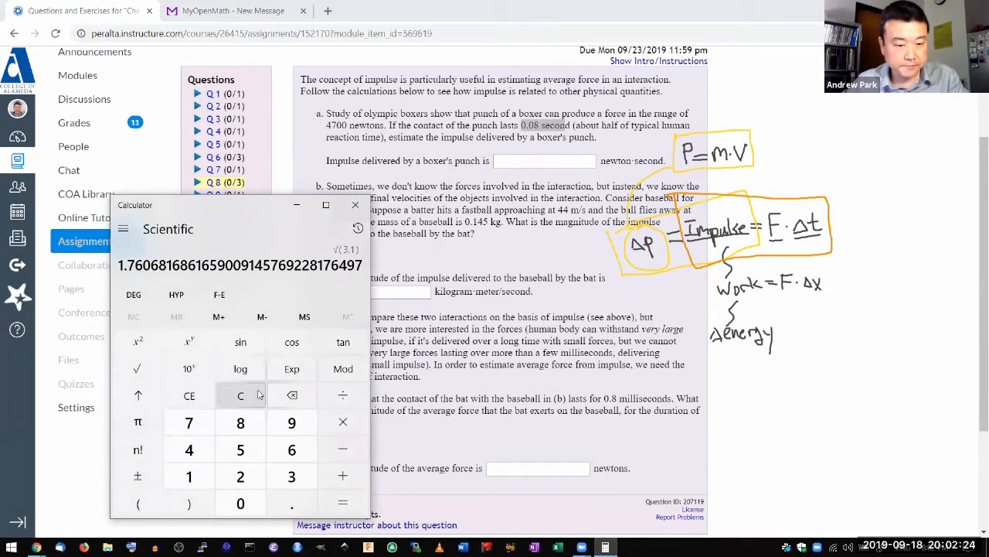
left_click(241, 395)
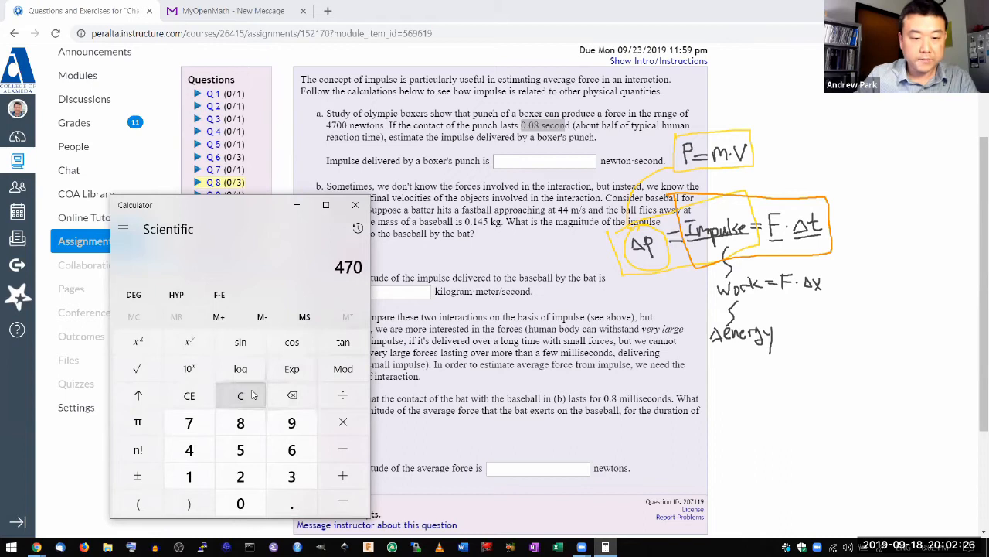
left_click(343, 422)
type("3")
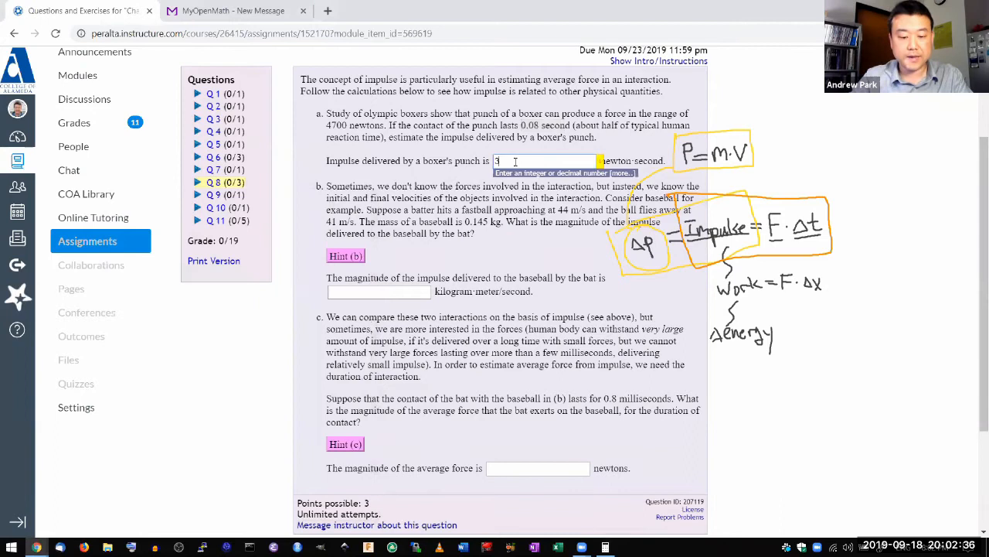
type("76")
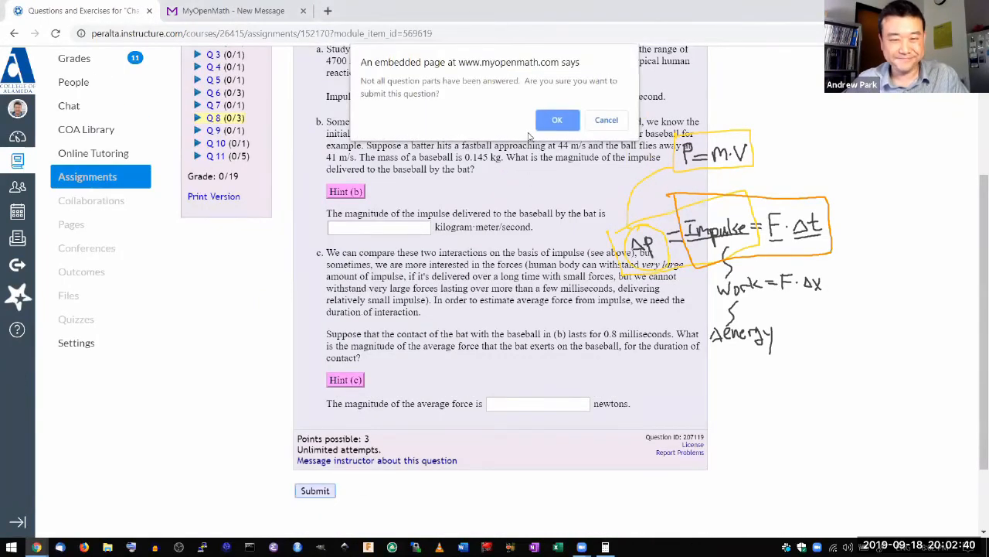
left_click(556, 120)
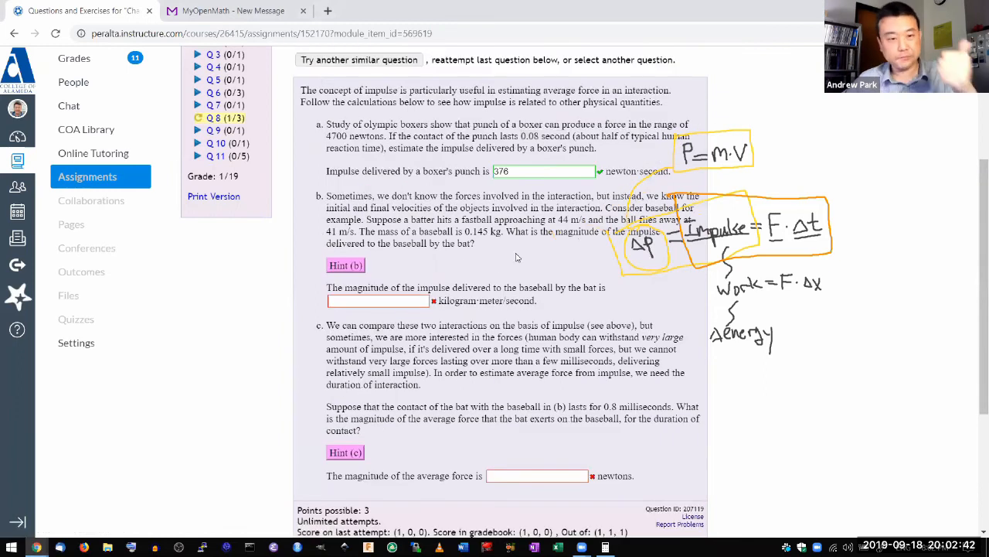
- Mark the 44 m/s speed, bracket part b, and add vector arrows and a ball
scroll("down", 3)
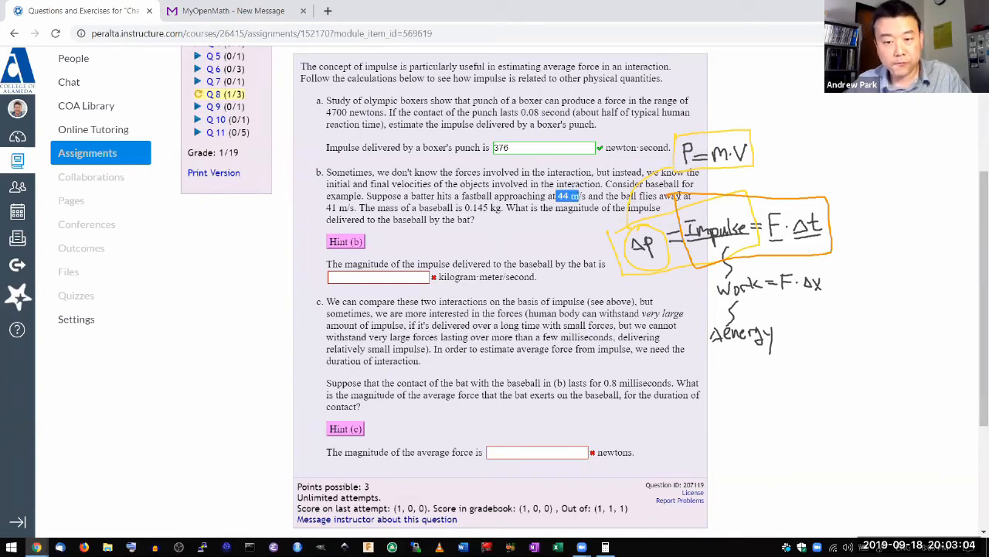
double_click(332, 207)
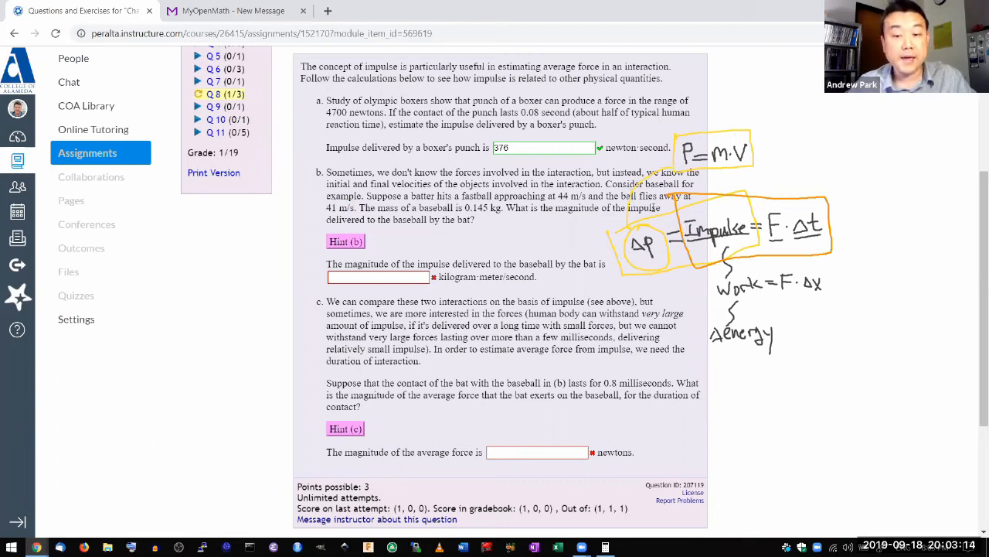
left_click_drag(555, 207, 630, 208)
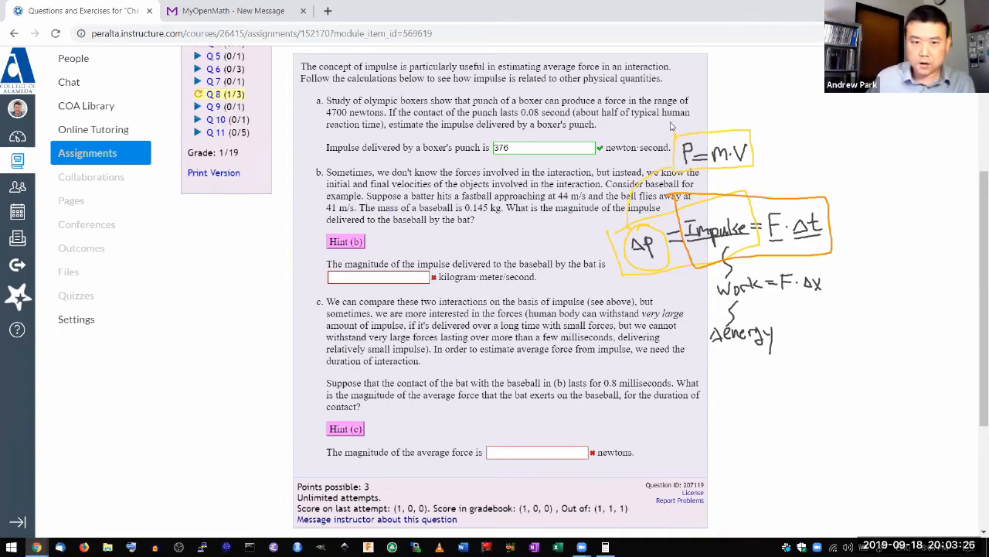
mouse_move(429, 85)
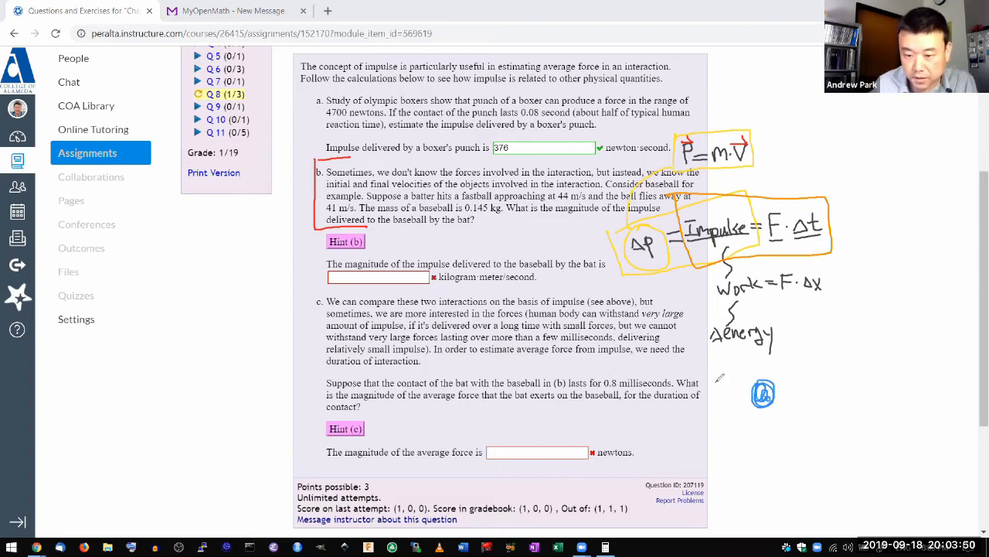
left_click_drag(711, 391, 721, 391)
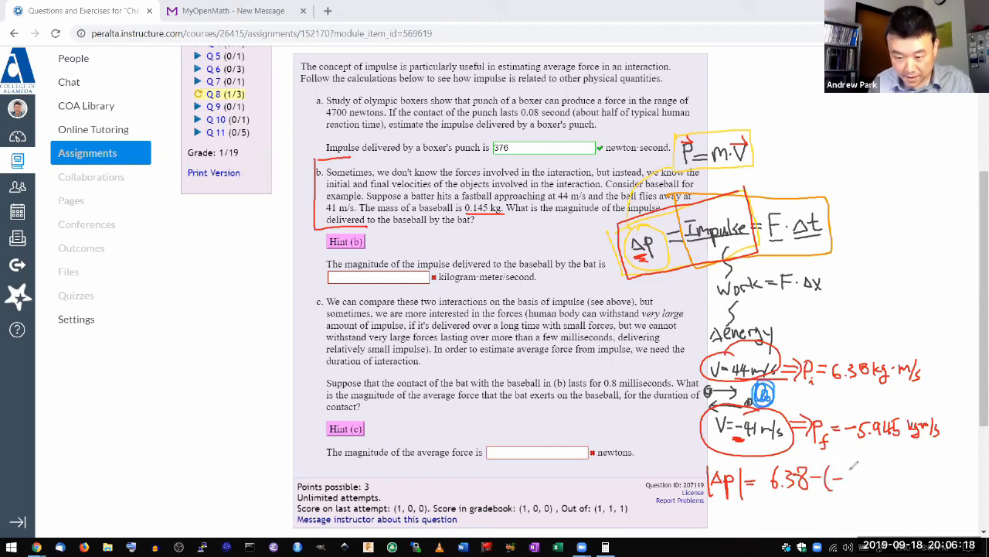
- Complete the |Δp| sum 6.38 + 5.945 and enter 12.3 for part b
type("5.9")
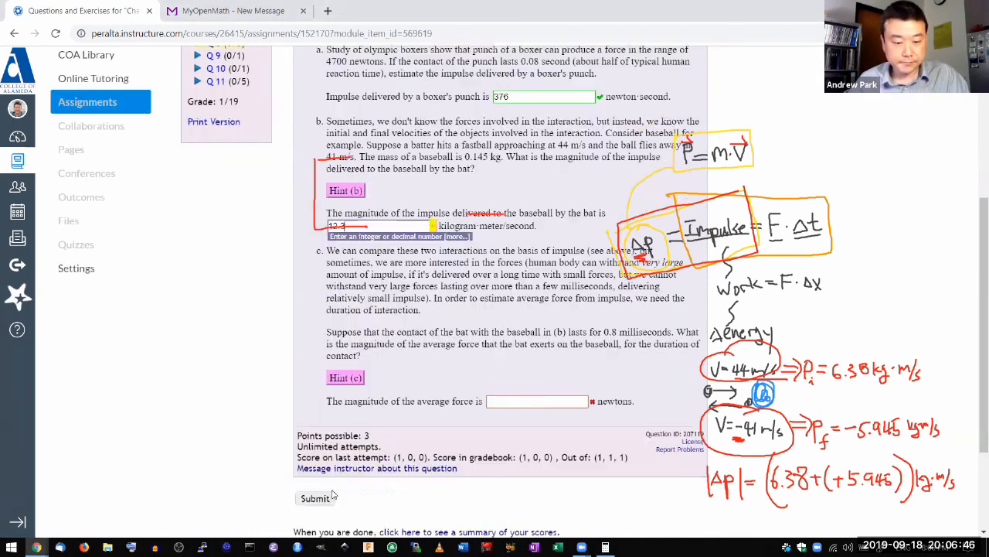
- Submit part b's 12.3 answer, confirming despite part c being unanswered
left_click(315, 498)
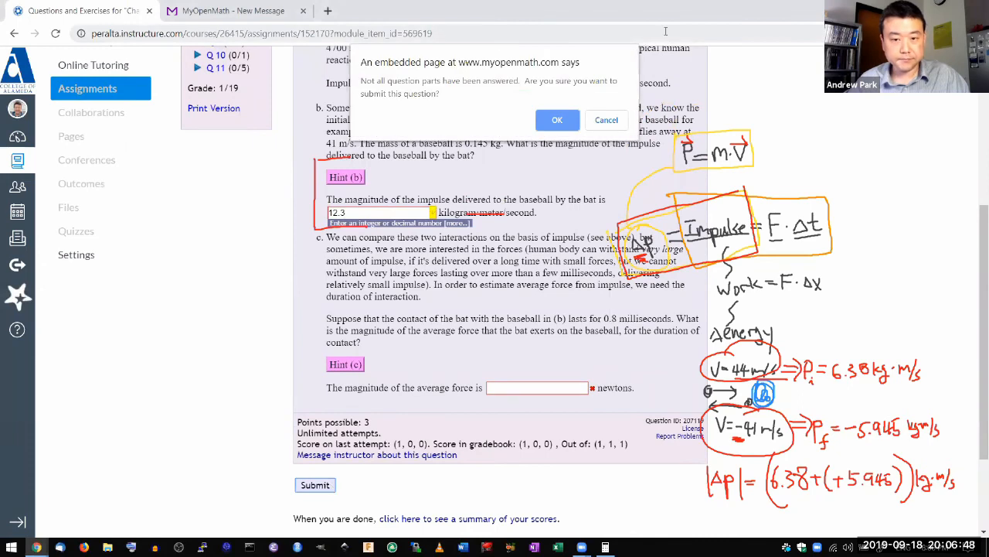
left_click(557, 120)
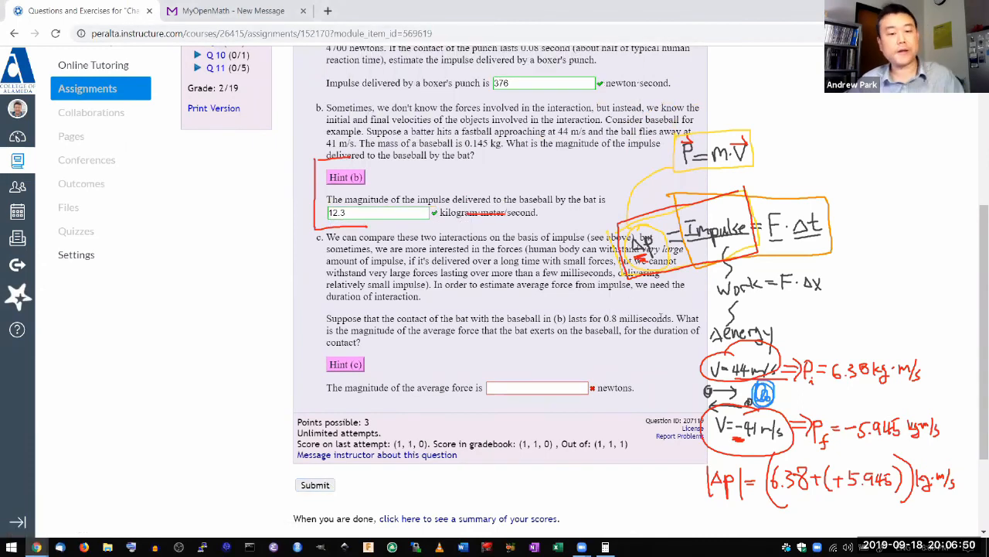
mouse_move(451, 361)
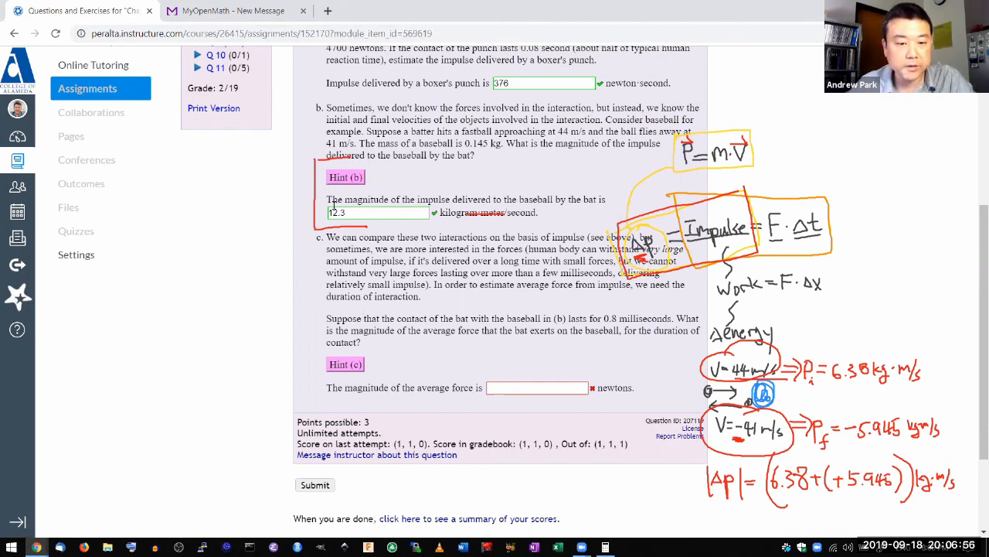
mouse_move(318, 220)
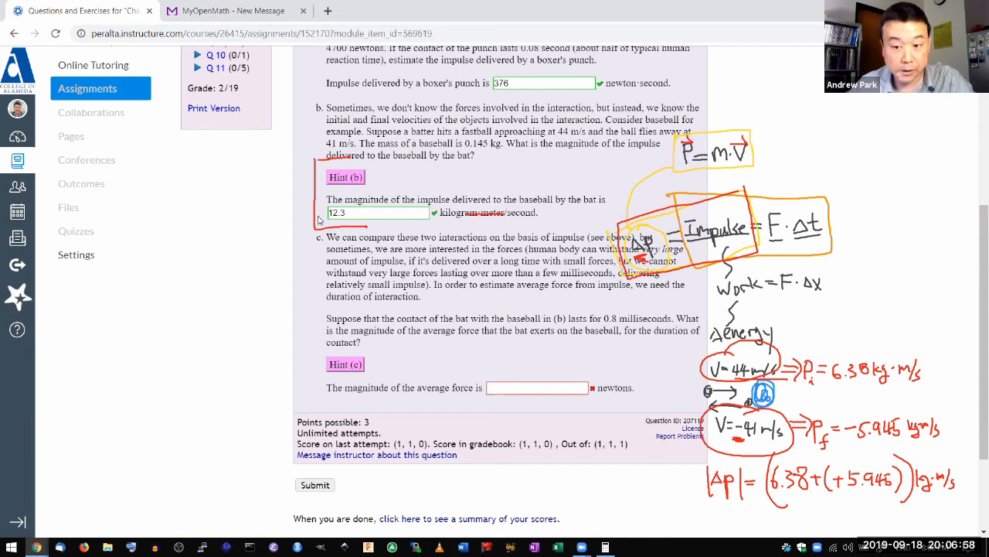